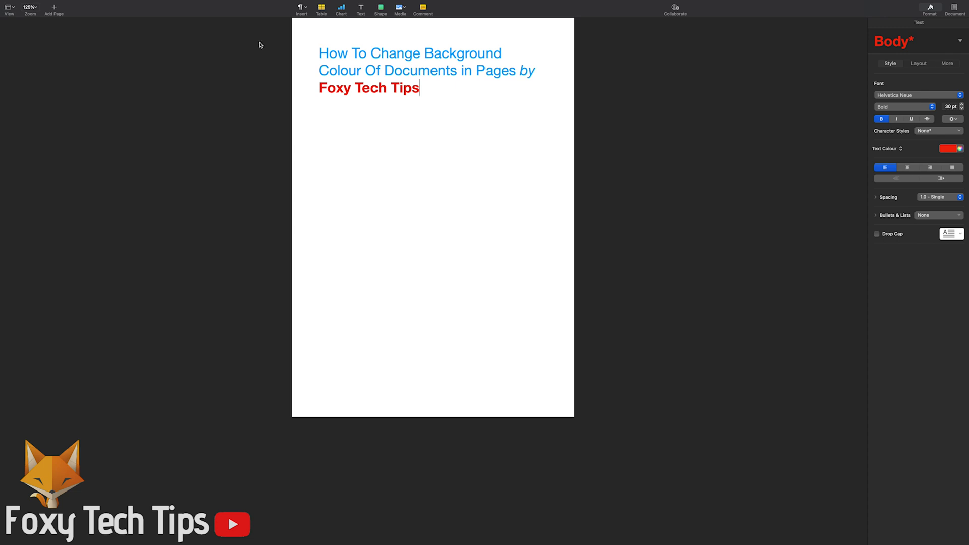
{"action": "mouse_move", "coordinate": [434, 189]}
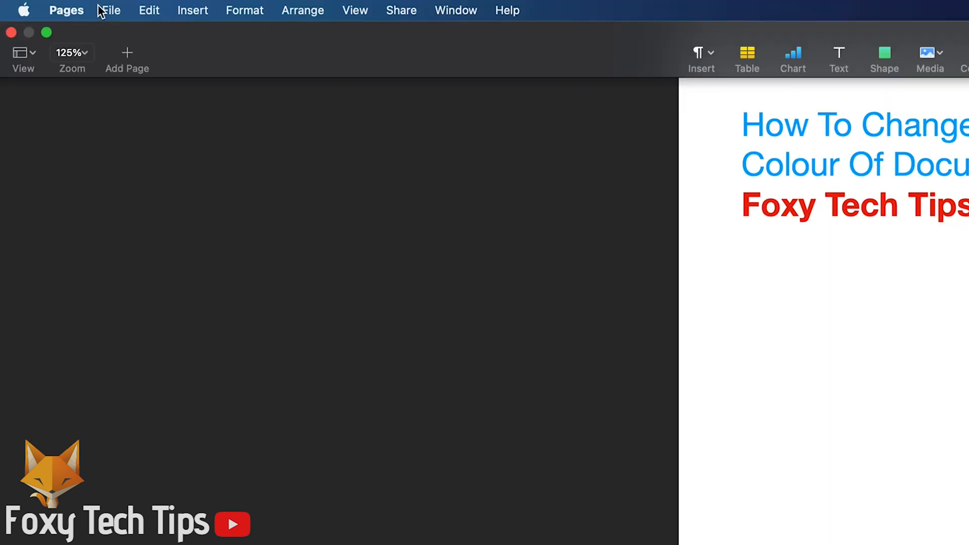
Request Convert to Page Layout from the File menu to bring up the confirmation.
{"action": "left_click", "coordinate": [109, 10]}
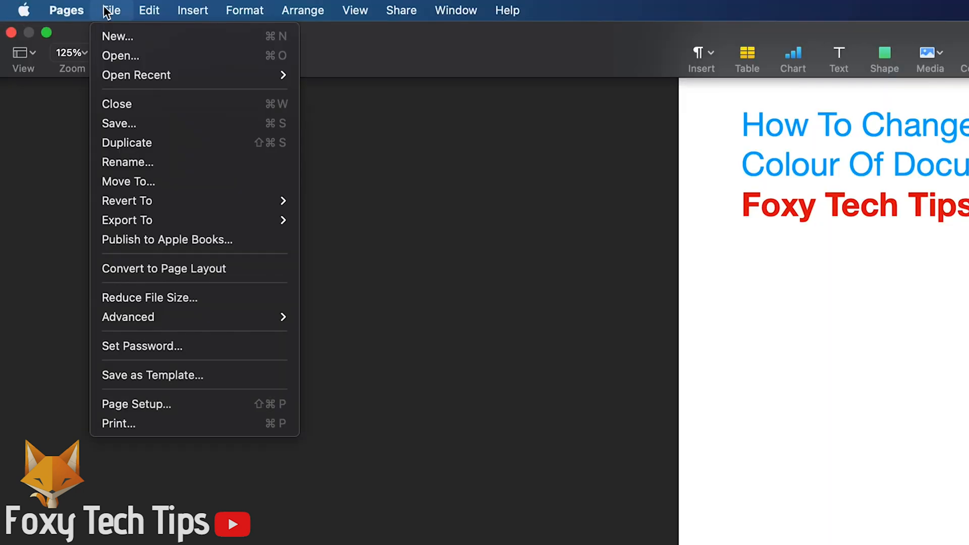
{"action": "mouse_move", "coordinate": [161, 280]}
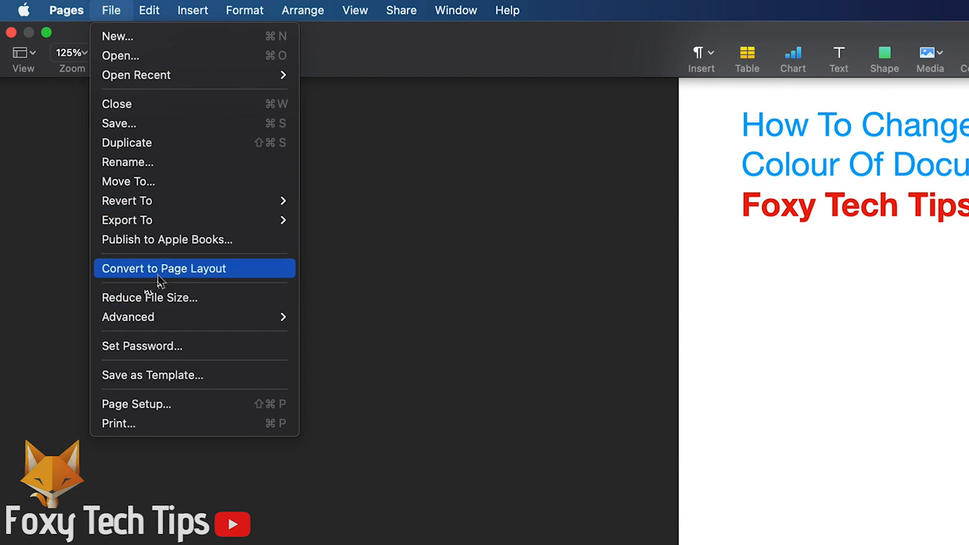
{"action": "left_click", "coordinate": [164, 269]}
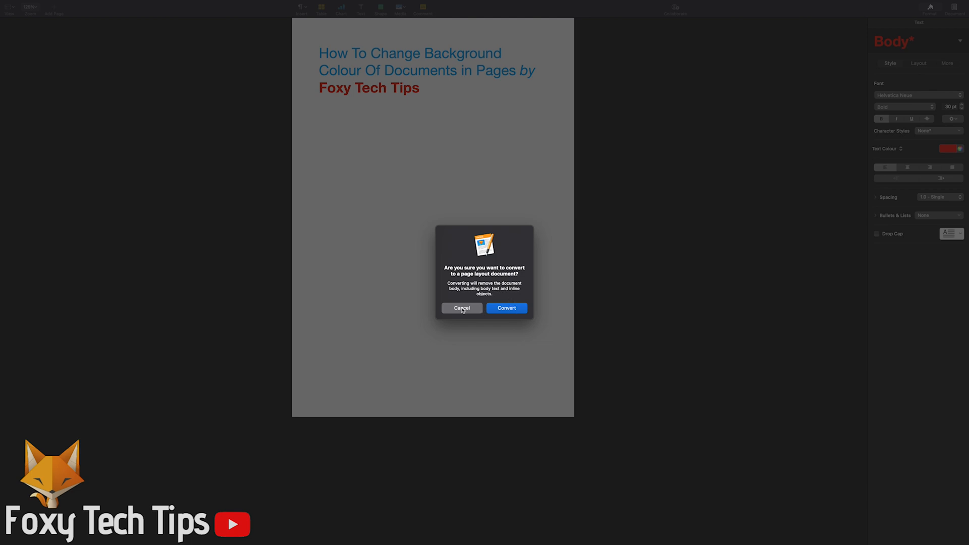
Cancel the page-layout conversion, keeping the title text, and reopen the File menu.
{"action": "left_click", "coordinate": [507, 308]}
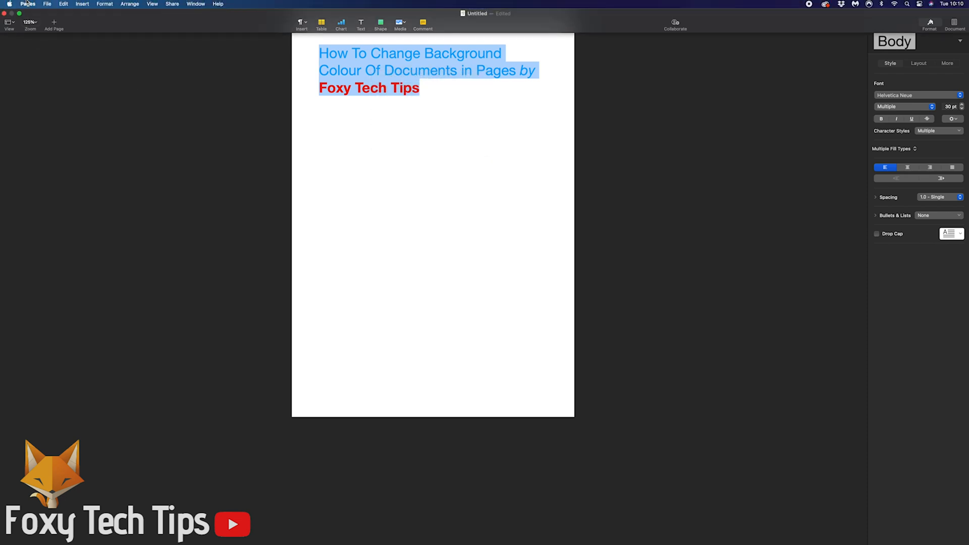
{"action": "left_click", "coordinate": [48, 3]}
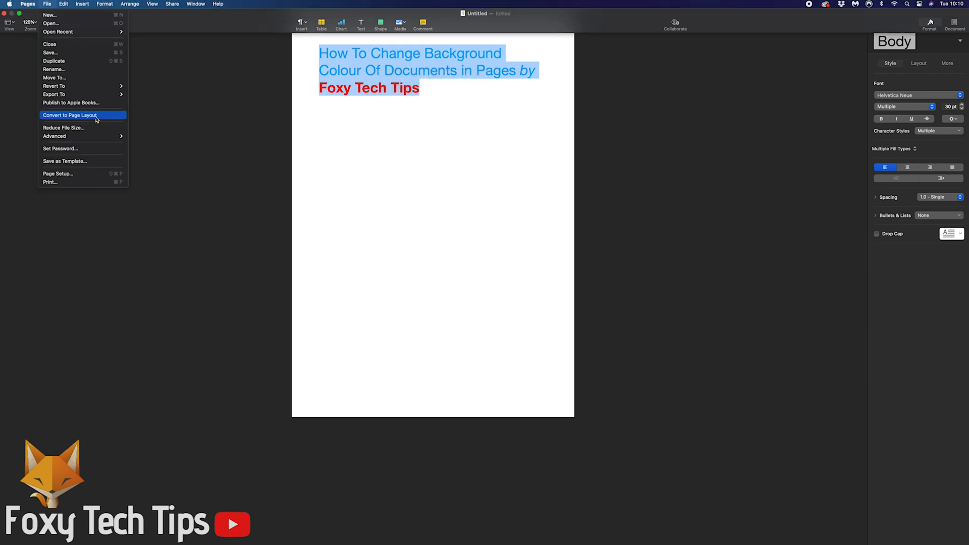
Choose Convert to Page Layout and confirm, leaving a blank unfilled page.
{"action": "left_click", "coordinate": [69, 115]}
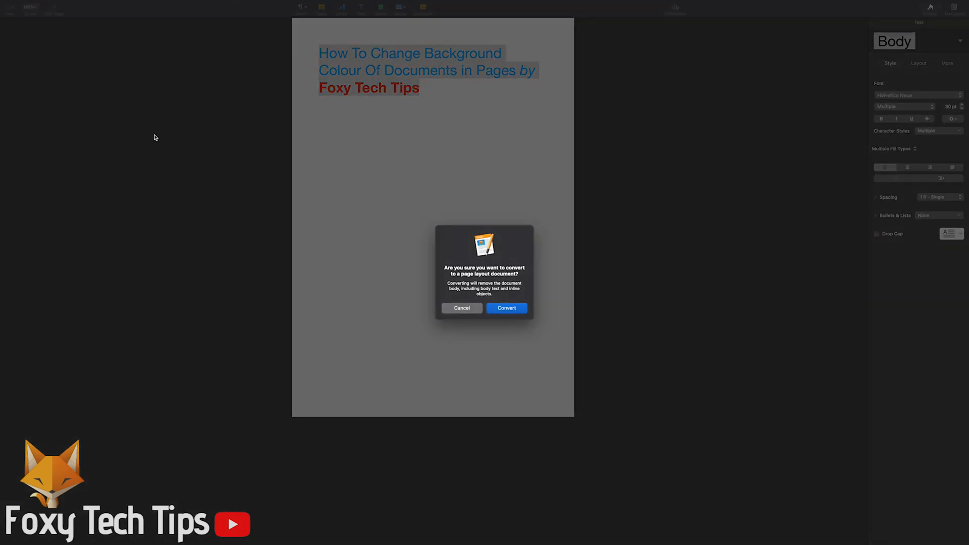
{"action": "left_click", "coordinate": [506, 308]}
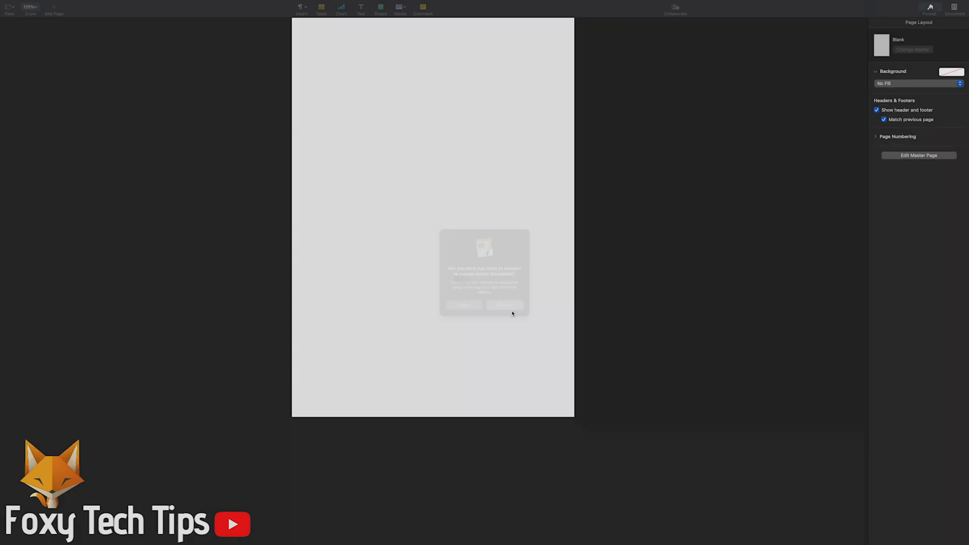
{"action": "left_click", "coordinate": [505, 305]}
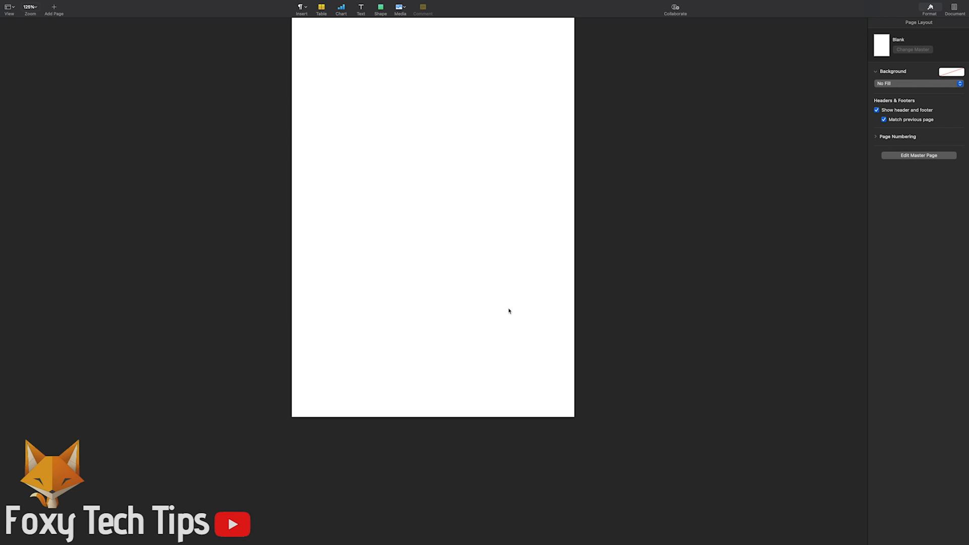
{"action": "mouse_move", "coordinate": [509, 300]}
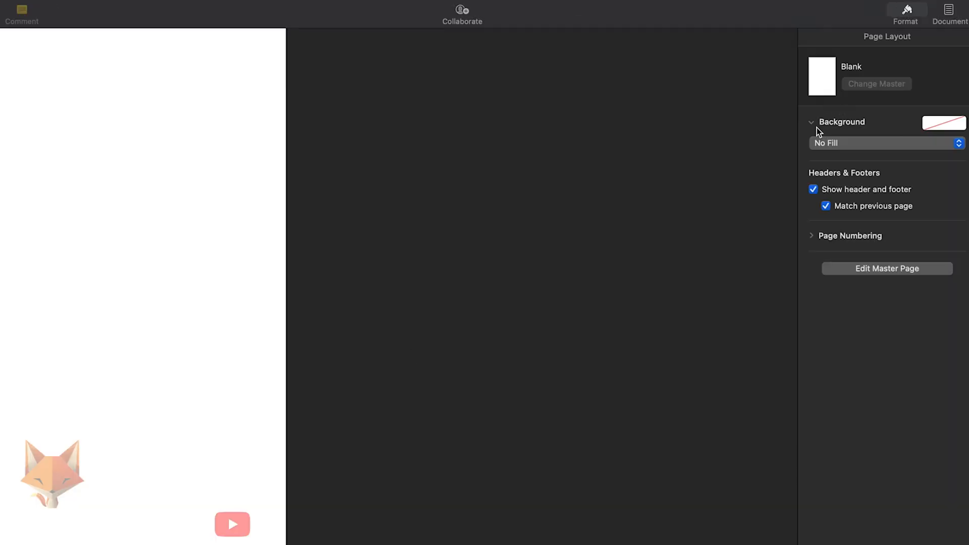
{"action": "mouse_move", "coordinate": [816, 124]}
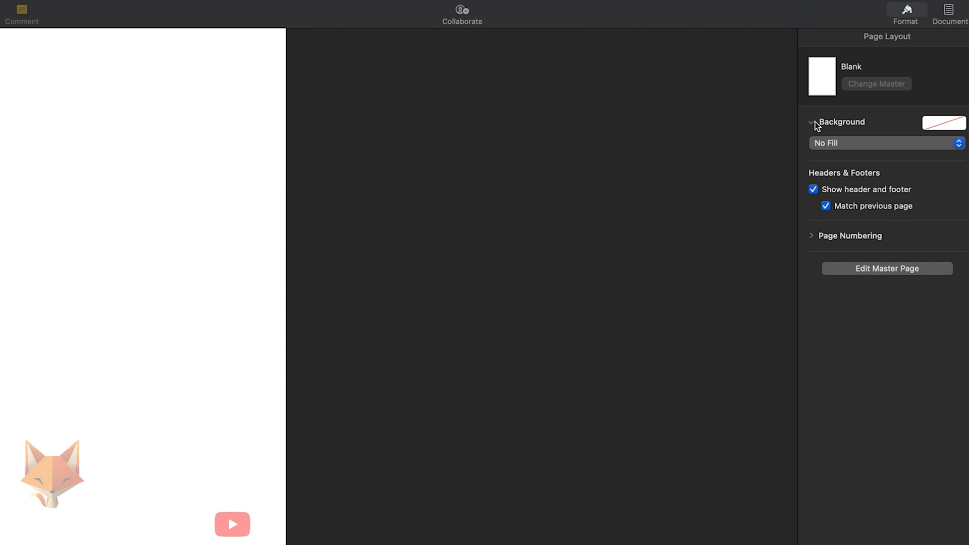
Switch the background from No Fill to Colour Fill with a lime-green preset colour.
{"action": "left_click", "coordinate": [887, 143]}
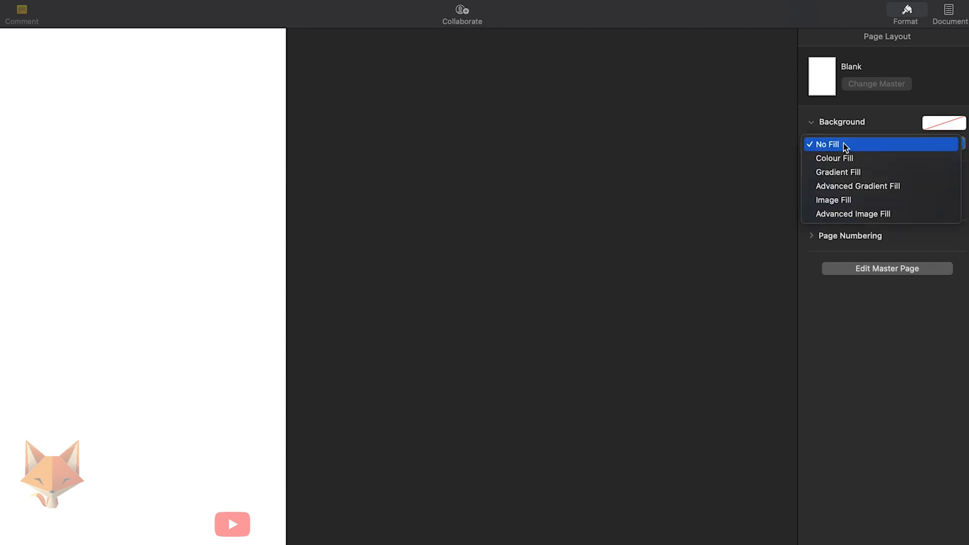
{"action": "mouse_move", "coordinate": [839, 158]}
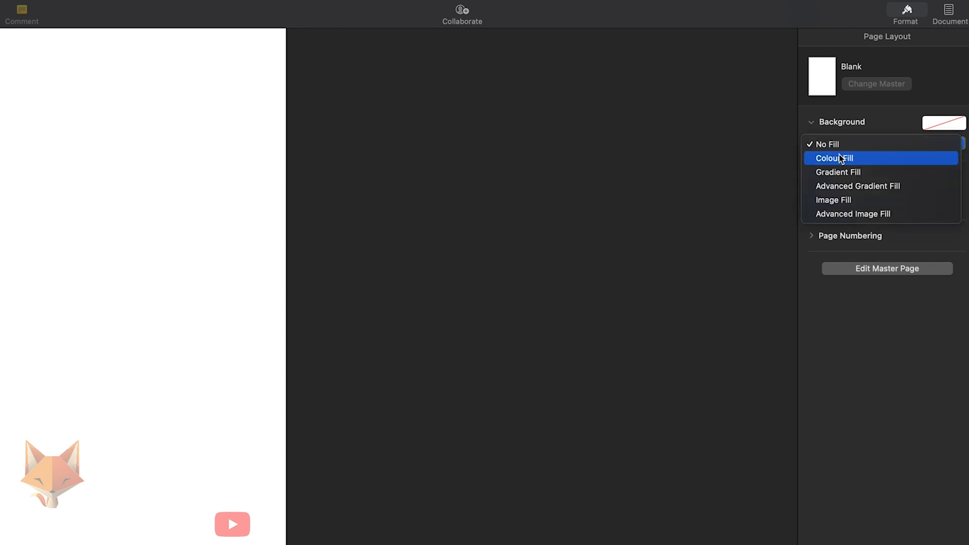
{"action": "left_click", "coordinate": [836, 158]}
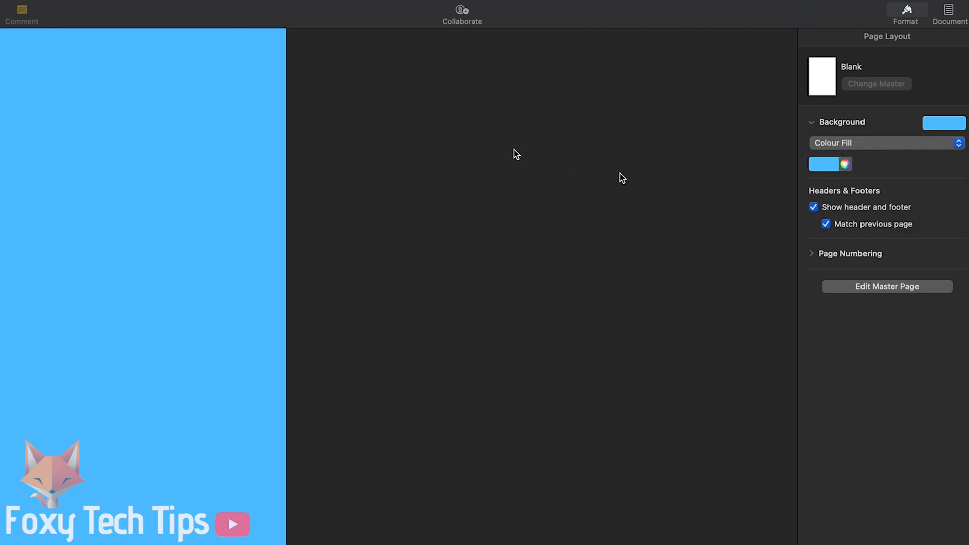
{"action": "left_click", "coordinate": [824, 164]}
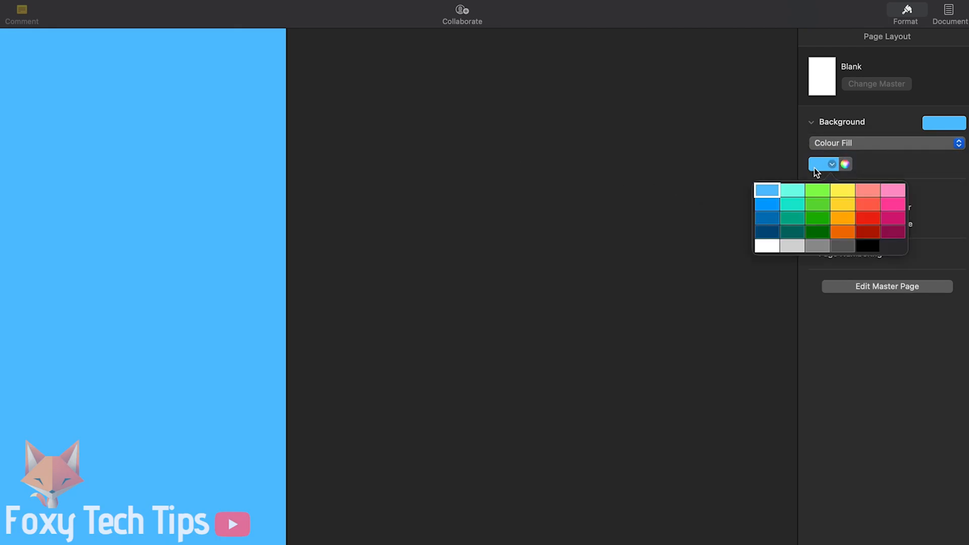
{"action": "left_click", "coordinate": [832, 164]}
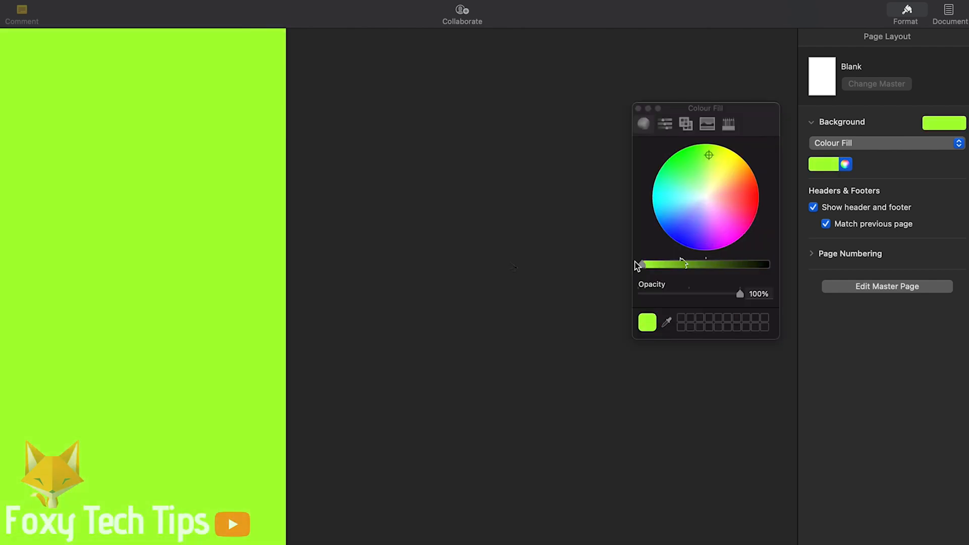
{"action": "left_click", "coordinate": [887, 143]}
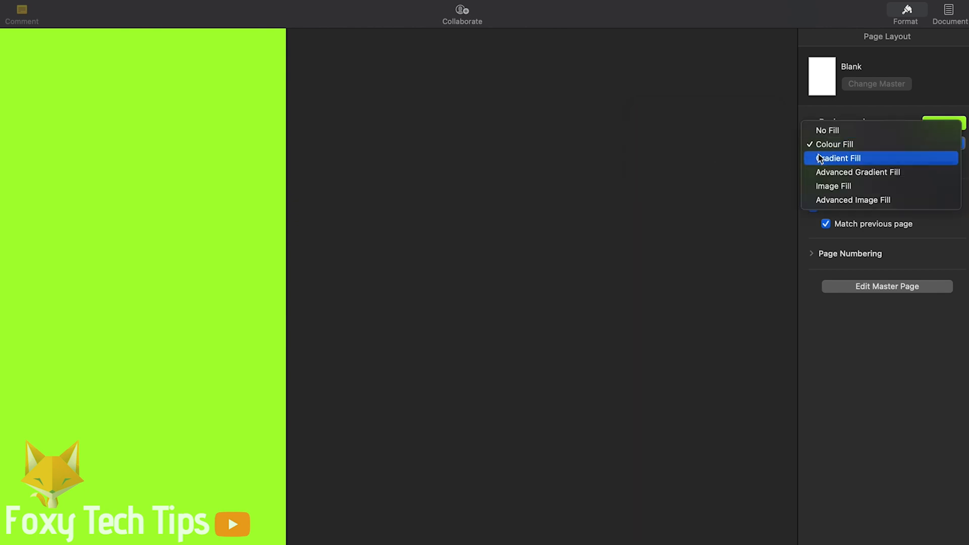
{"action": "left_click", "coordinate": [840, 158]}
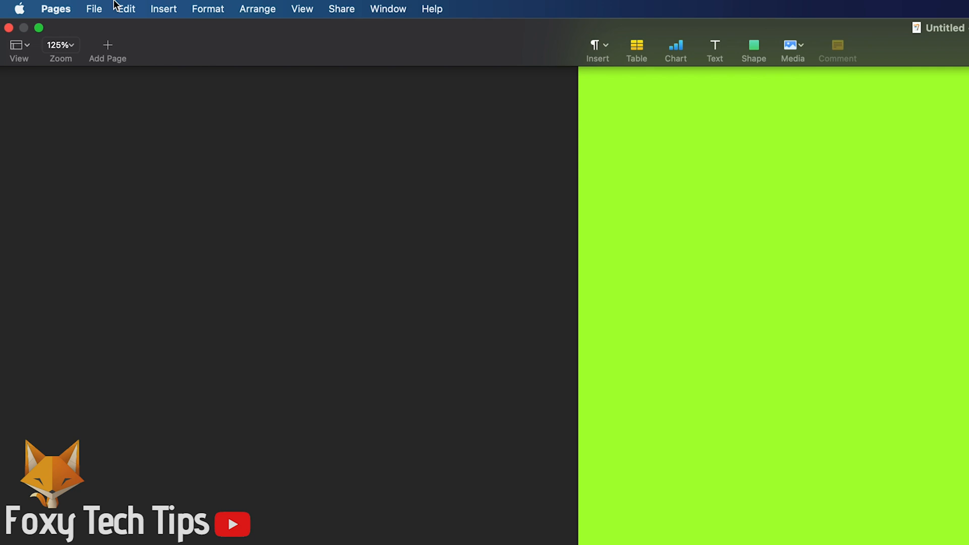
Choose File > Convert to Word Processing, restoring the title text on green.
{"action": "left_click", "coordinate": [85, 8]}
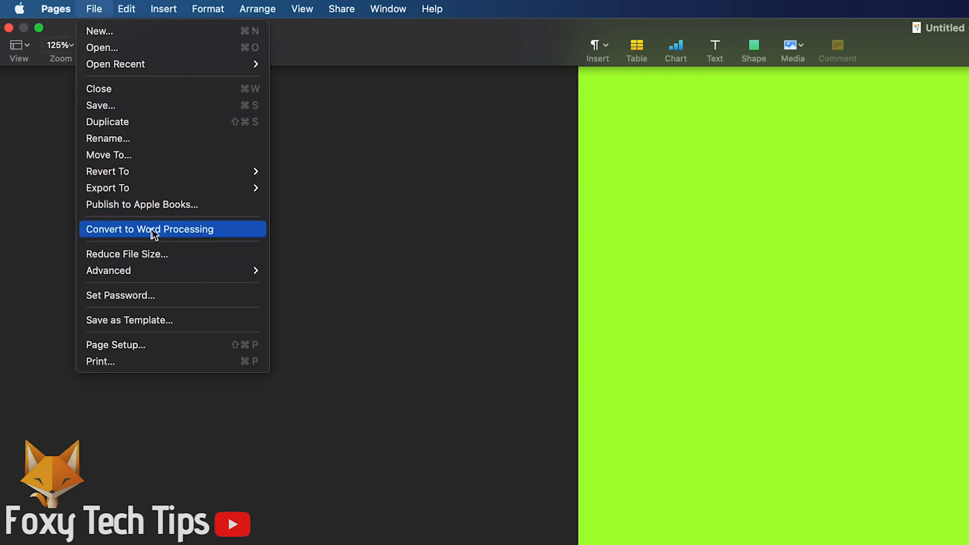
{"action": "left_click", "coordinate": [150, 229]}
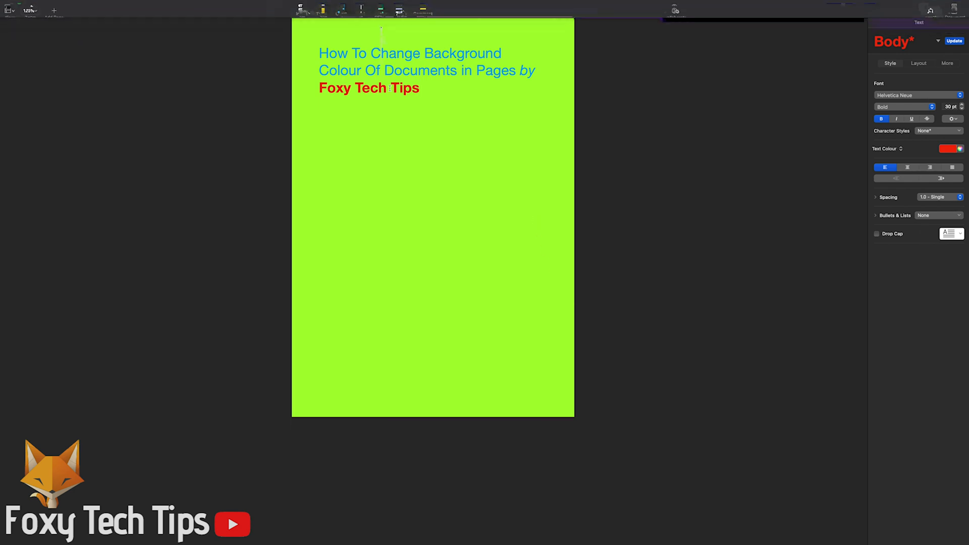
Open the toolbar's Shape library showing the basic shapes.
{"action": "left_click", "coordinate": [379, 8]}
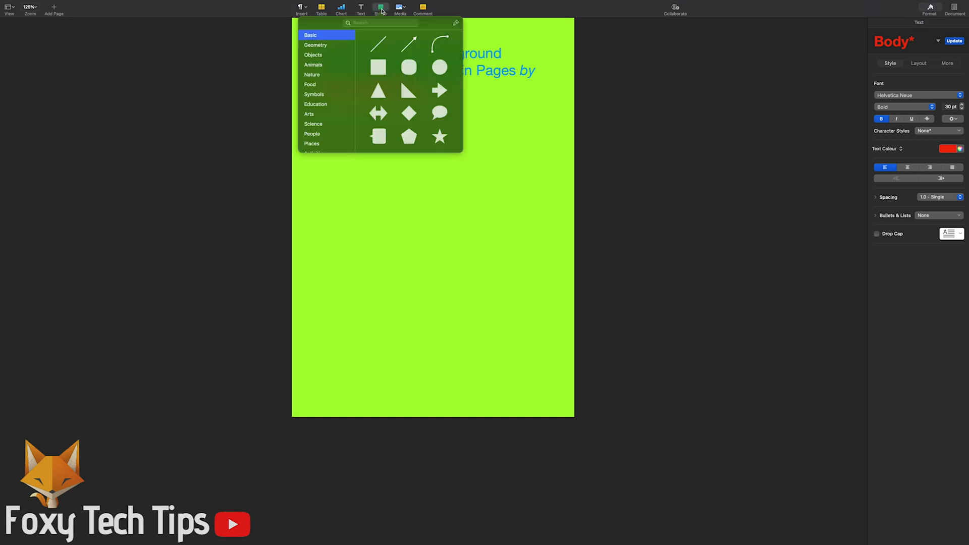